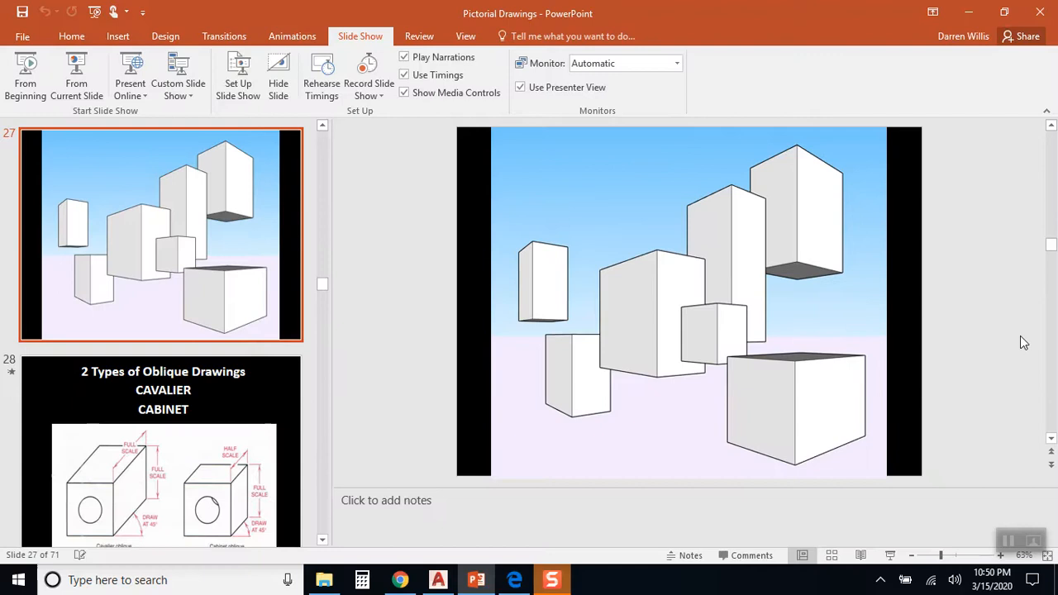
Complete the square front face of the cube and start its angled receding edge
click(437, 579)
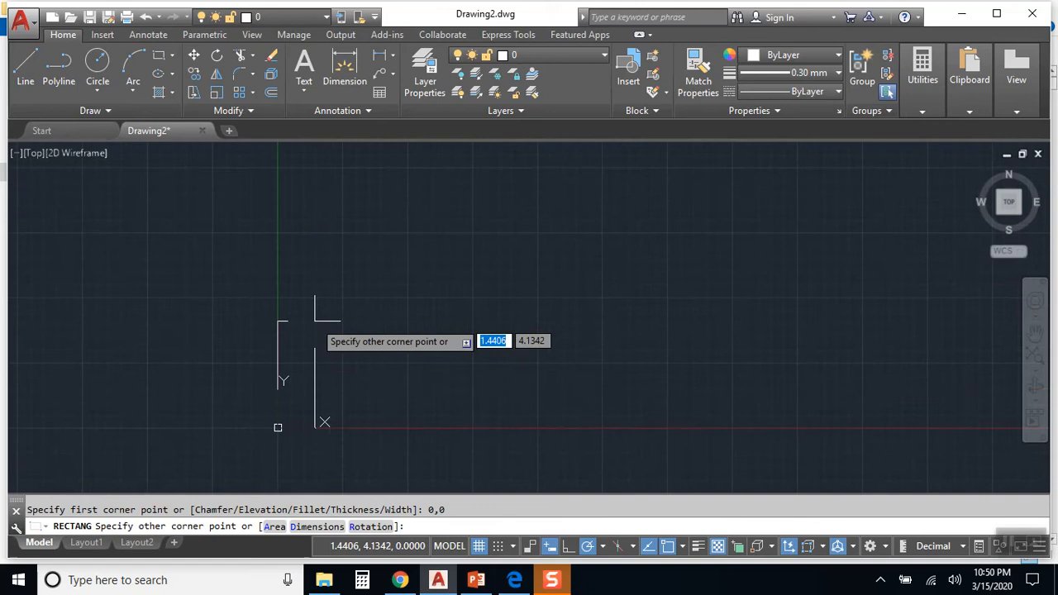
click(476, 362)
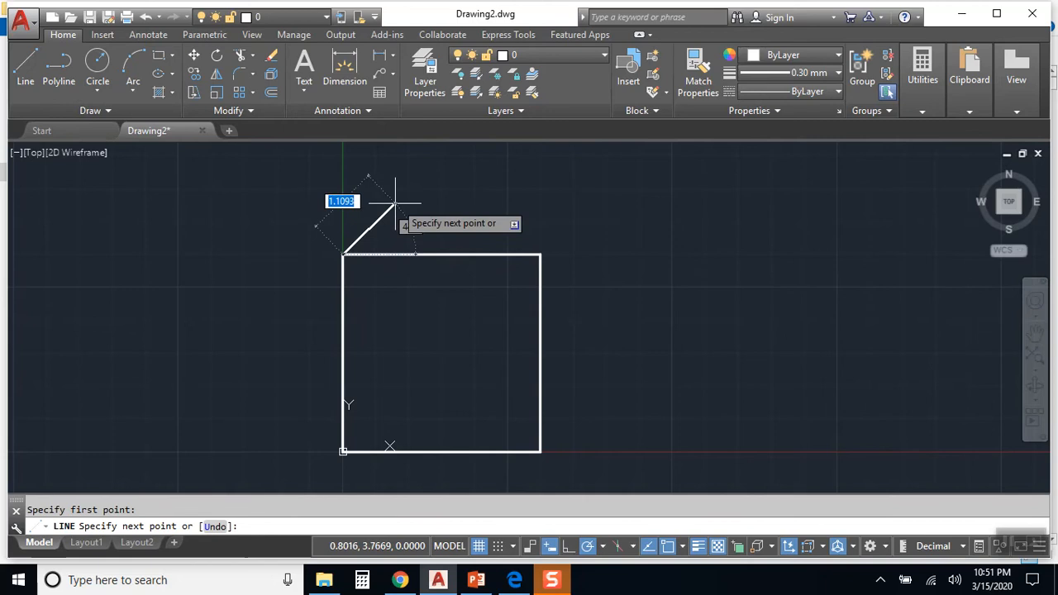
mouse_move(413, 186)
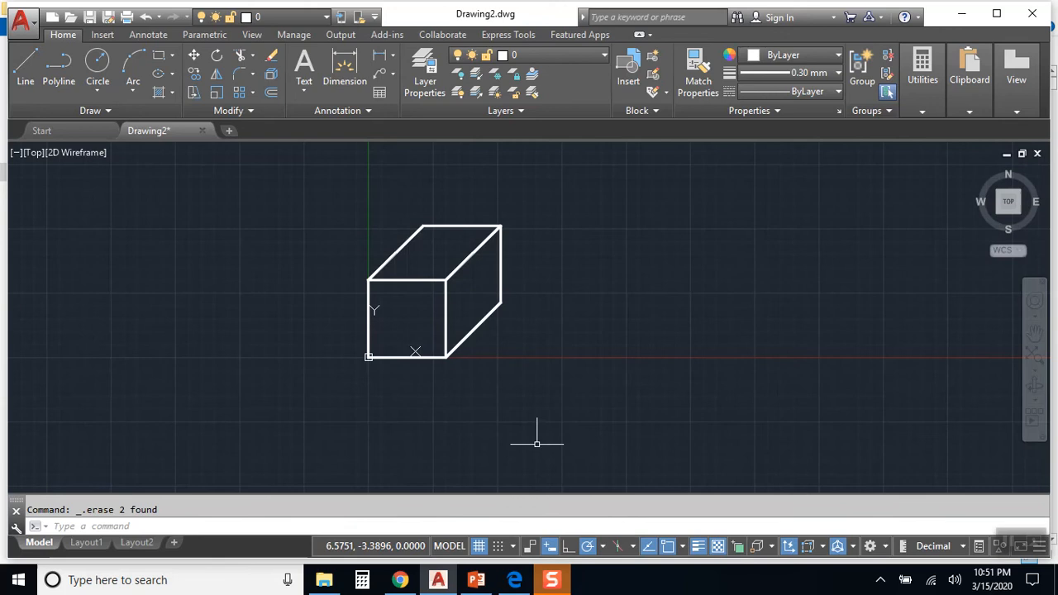
Bring up class pack page 104 comparing oblique, perspective and isometric staircase drawings
click(515, 579)
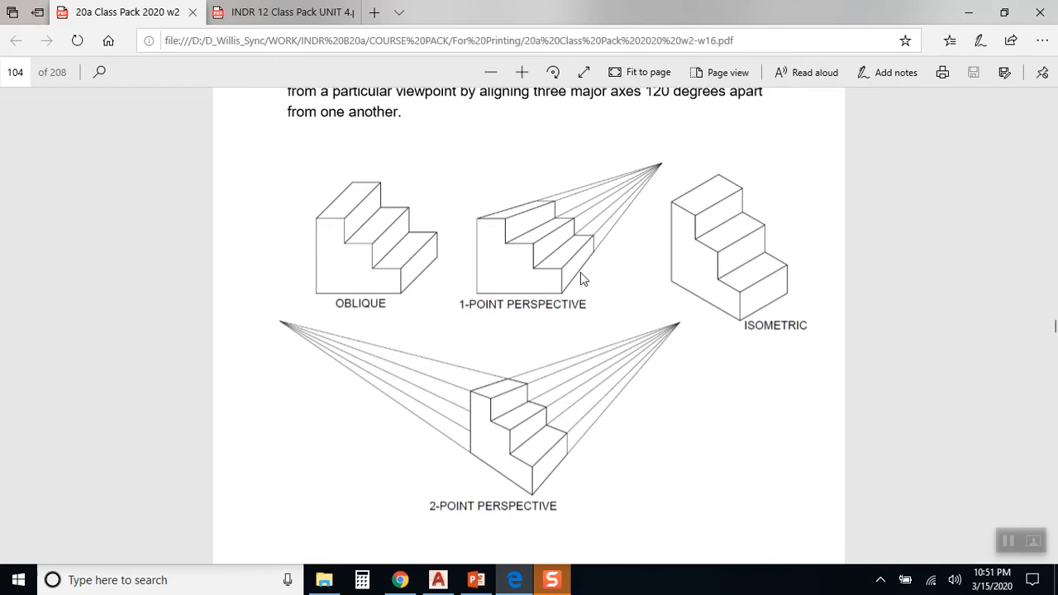
mouse_move(627, 209)
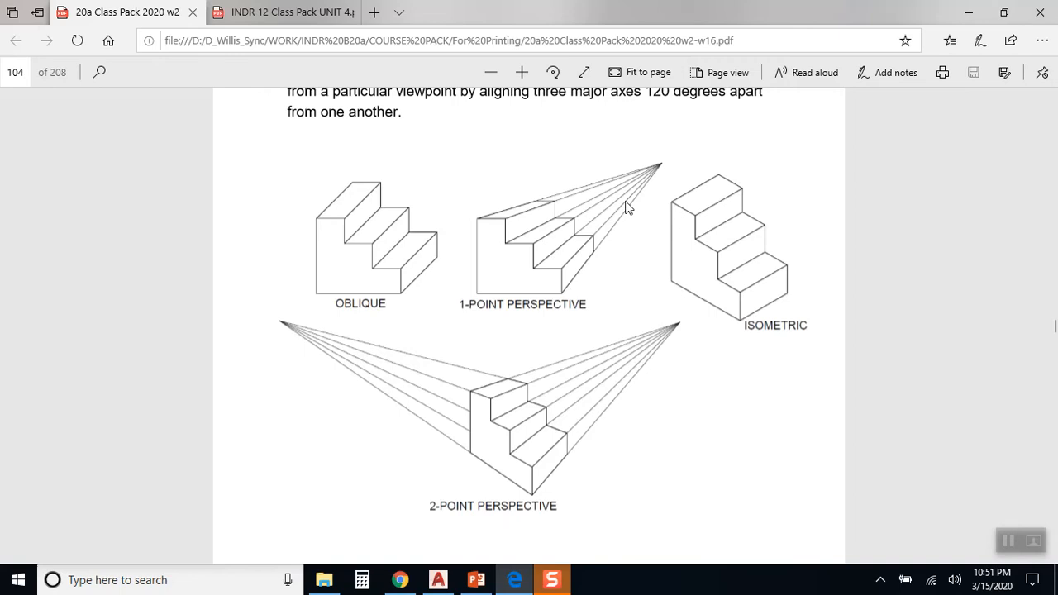
mouse_move(314, 336)
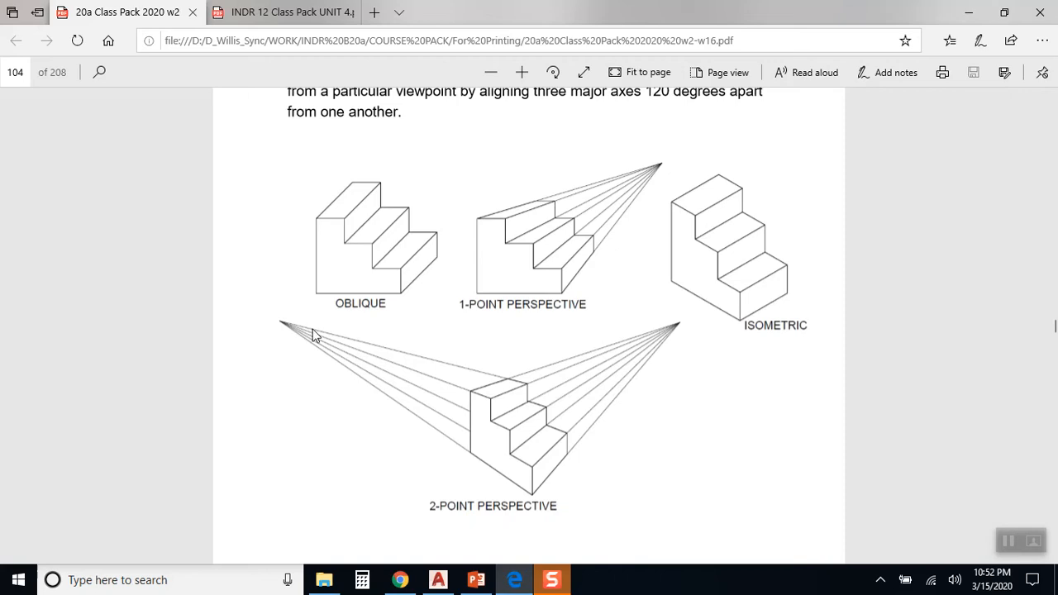
mouse_move(344, 221)
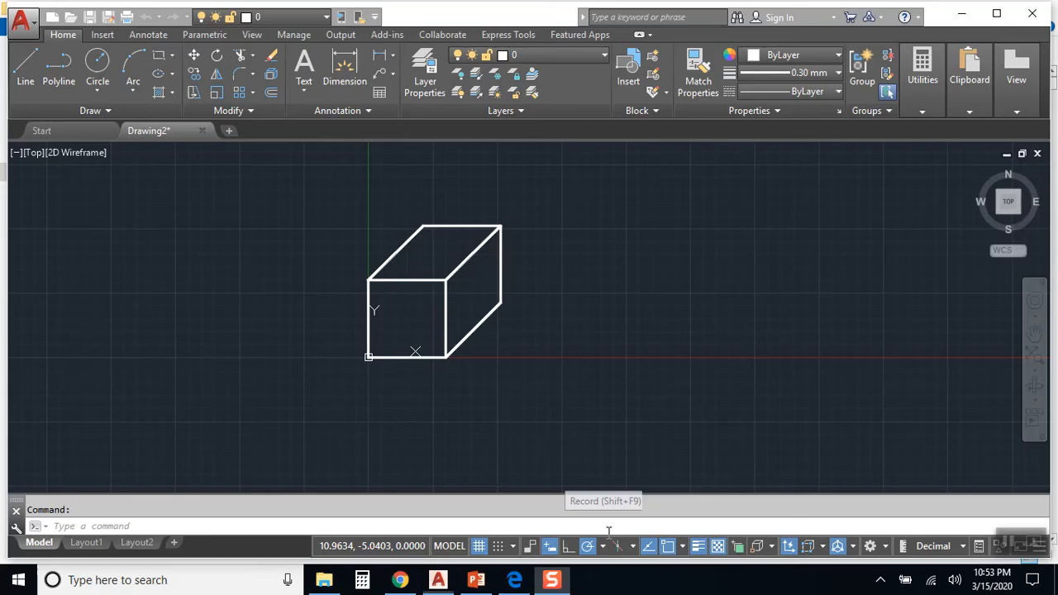
mouse_move(537, 330)
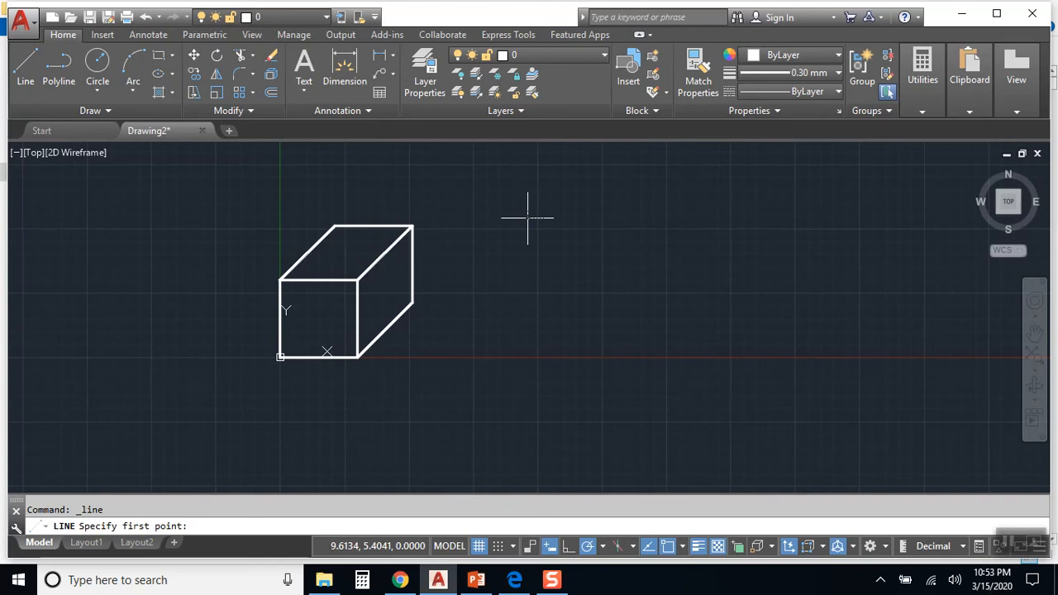
Draw the step outline with a distance of 3 and place its next corner
text(3)
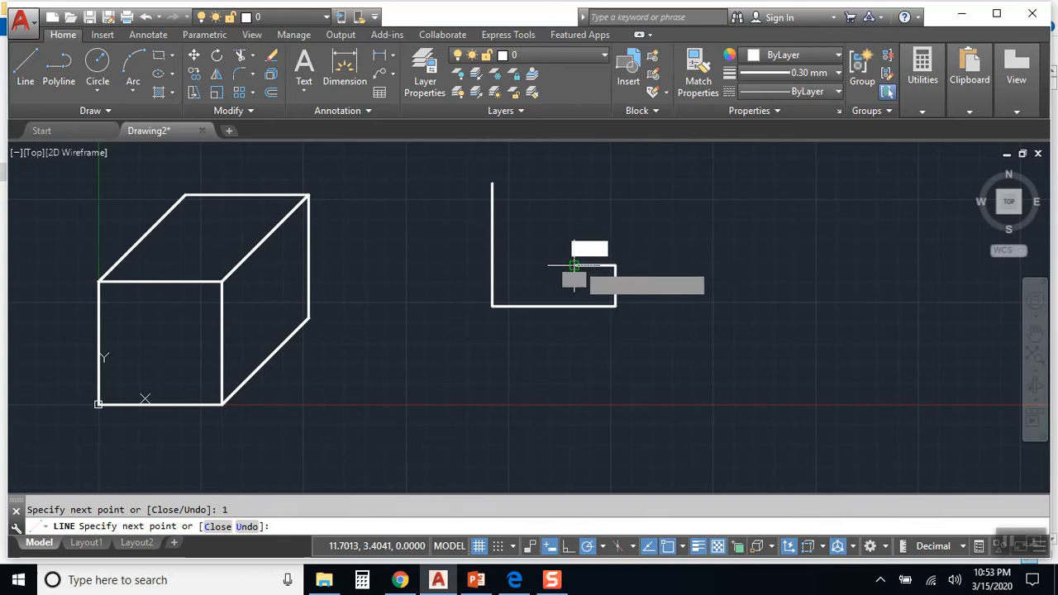
click(536, 184)
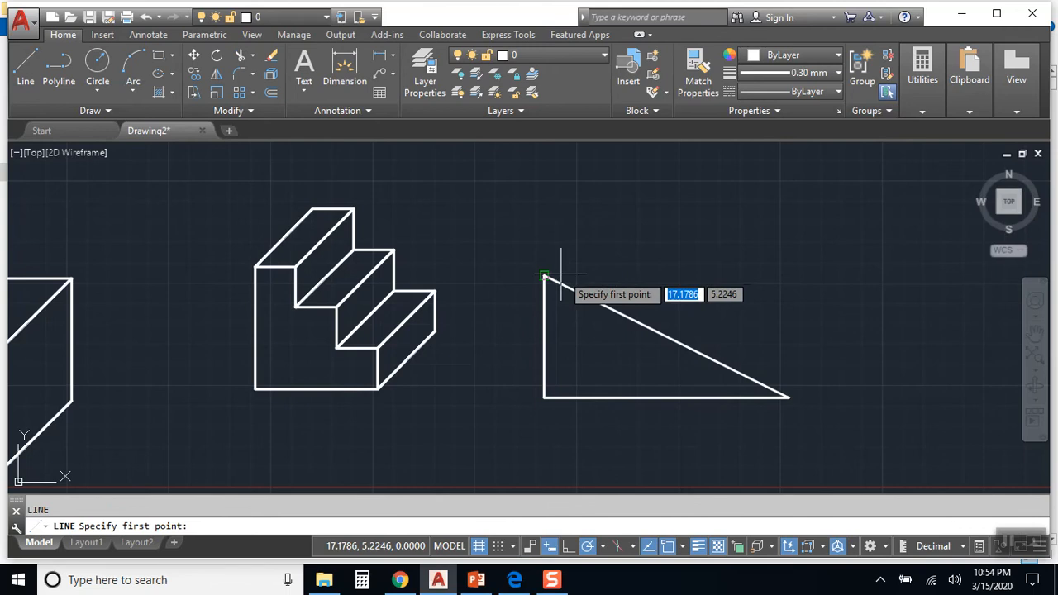
Draw a ramp edge from its top corner and confirm the next edge point
click(544, 275)
text(2)
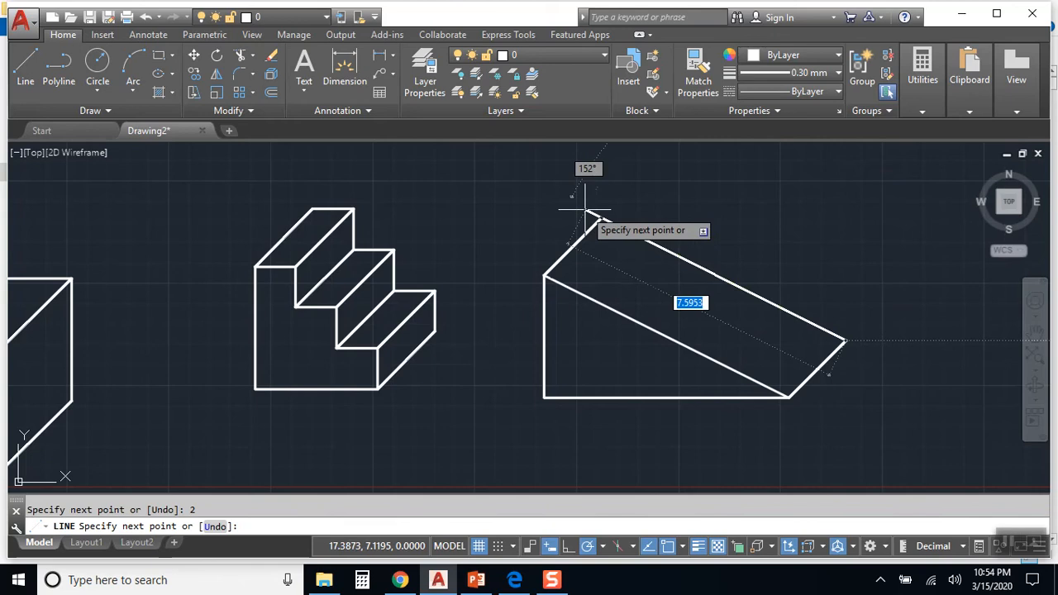
key(Escape)
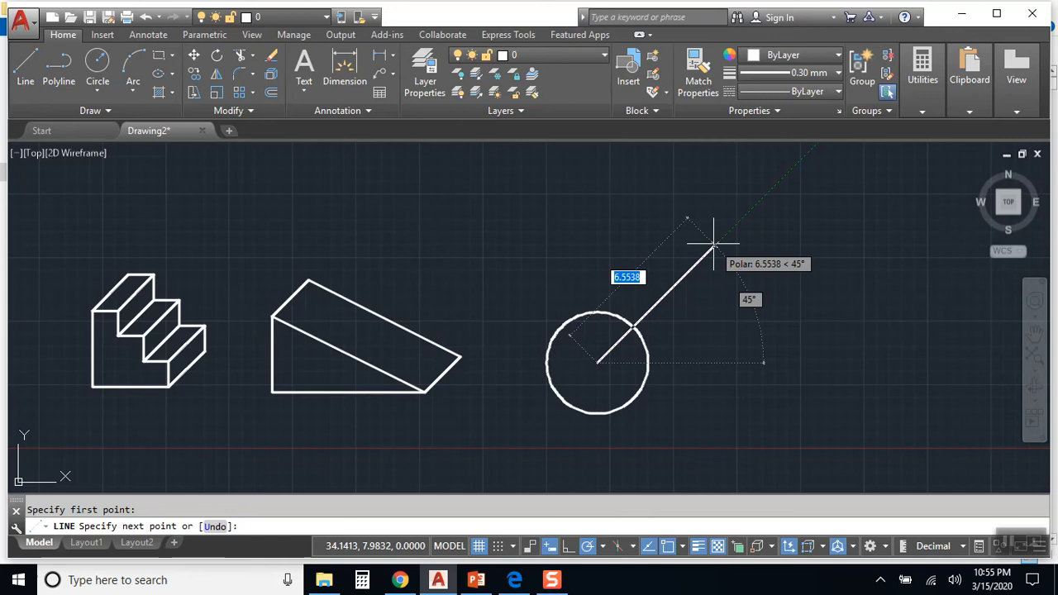
mouse_move(661, 297)
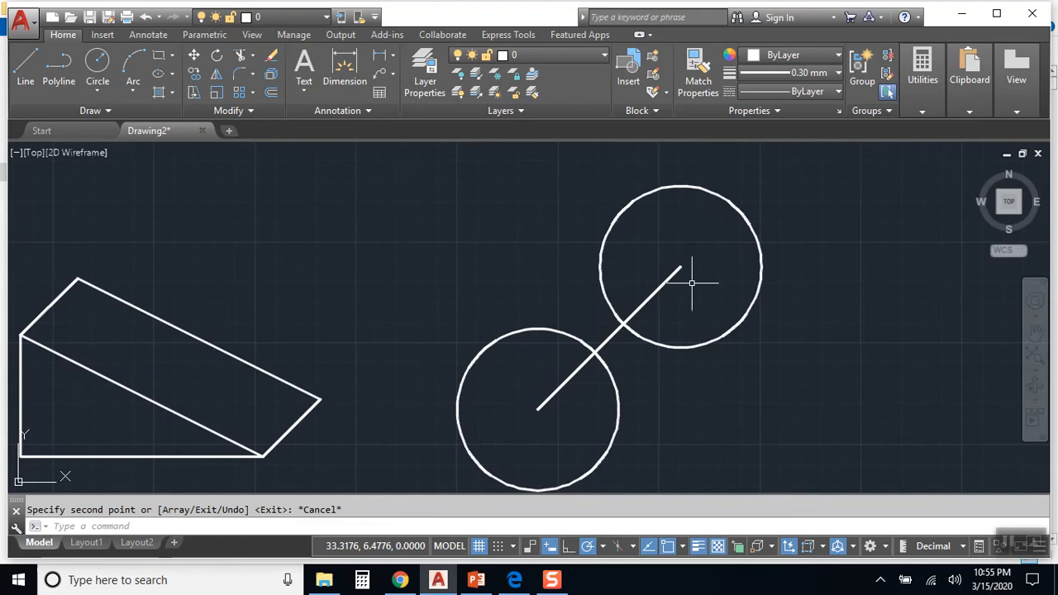
Draw a side edge snapped tangent to the circle using the object-snap menu
right_click(692, 283)
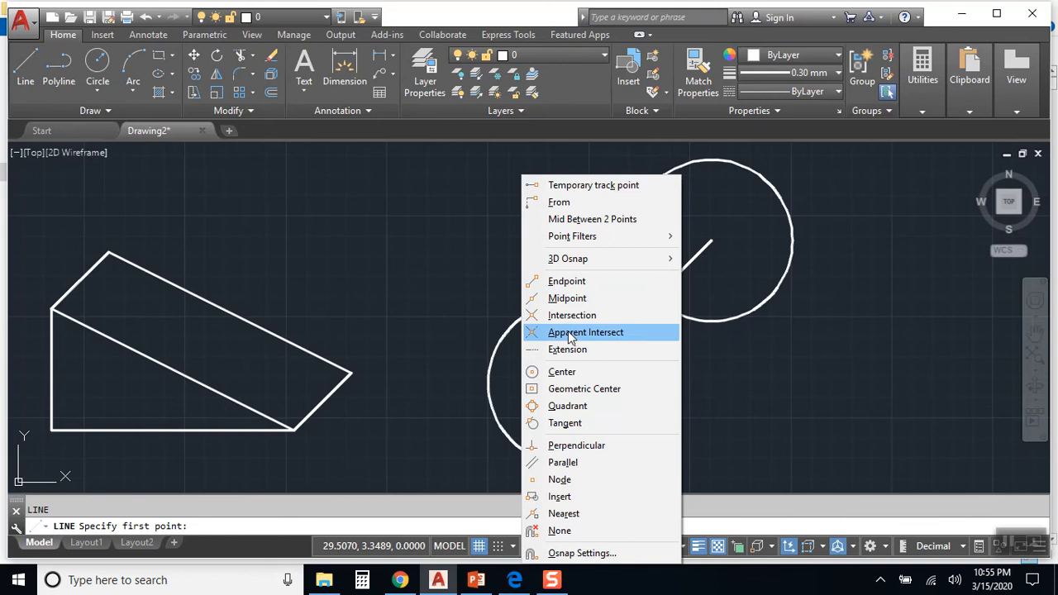
click(566, 424)
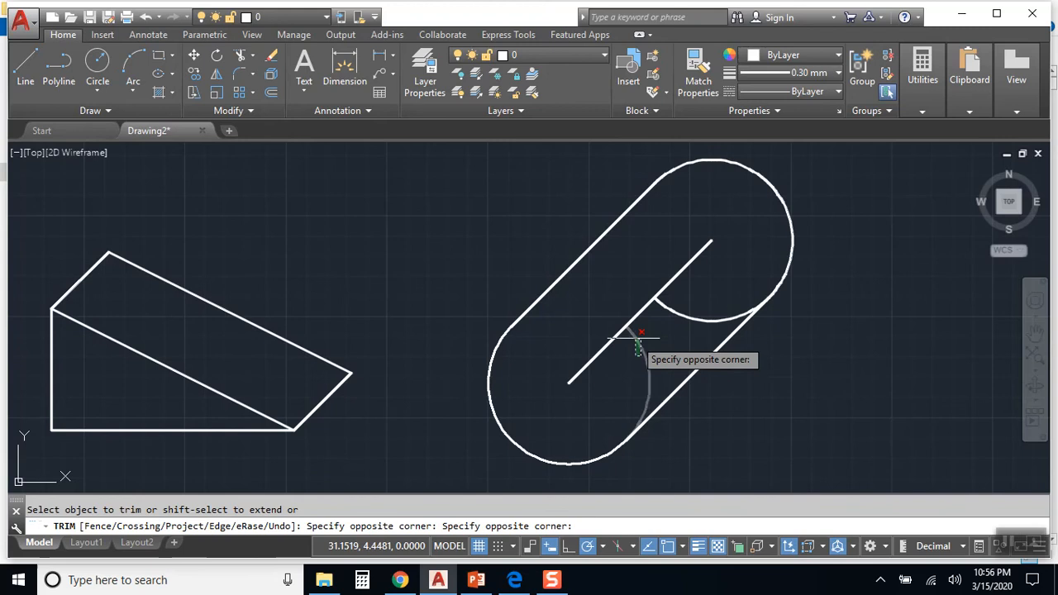
Trim the hidden rear-circle arc, then move to the circles-in-oblique slide
click(641, 347)
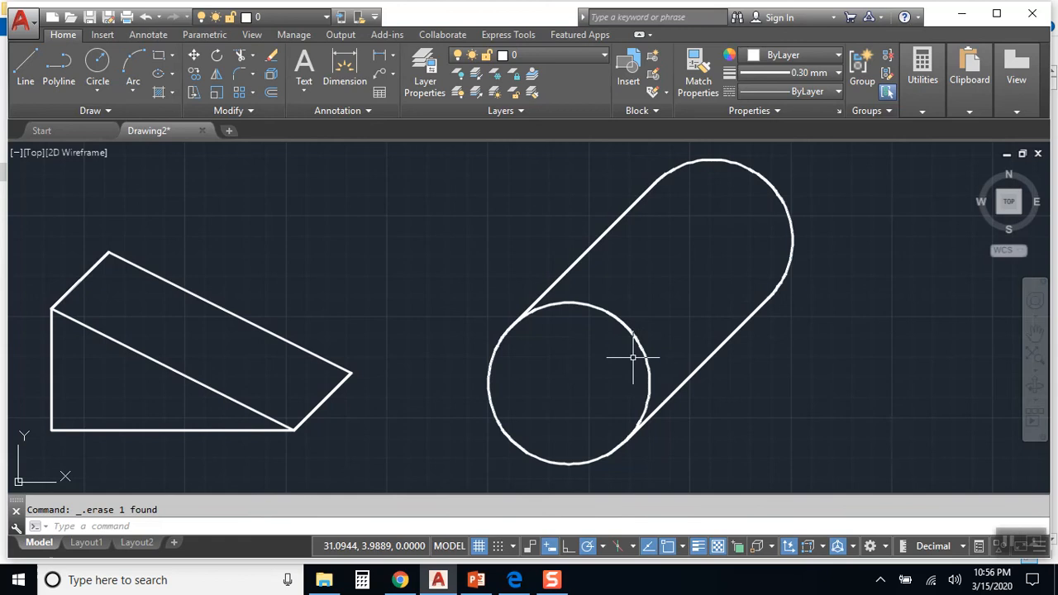
mouse_move(870, 387)
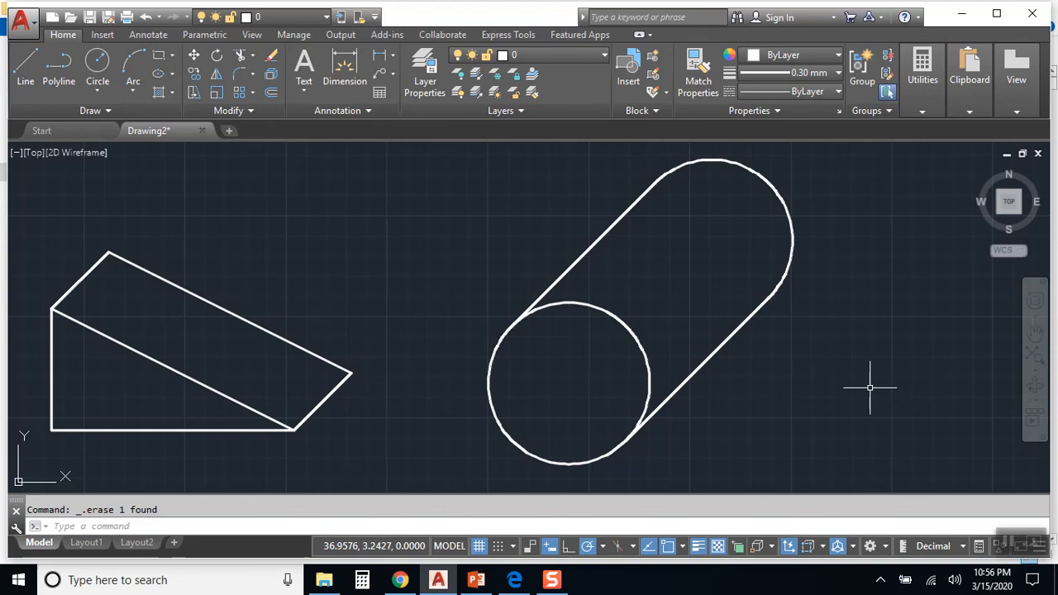
mouse_move(1029, 470)
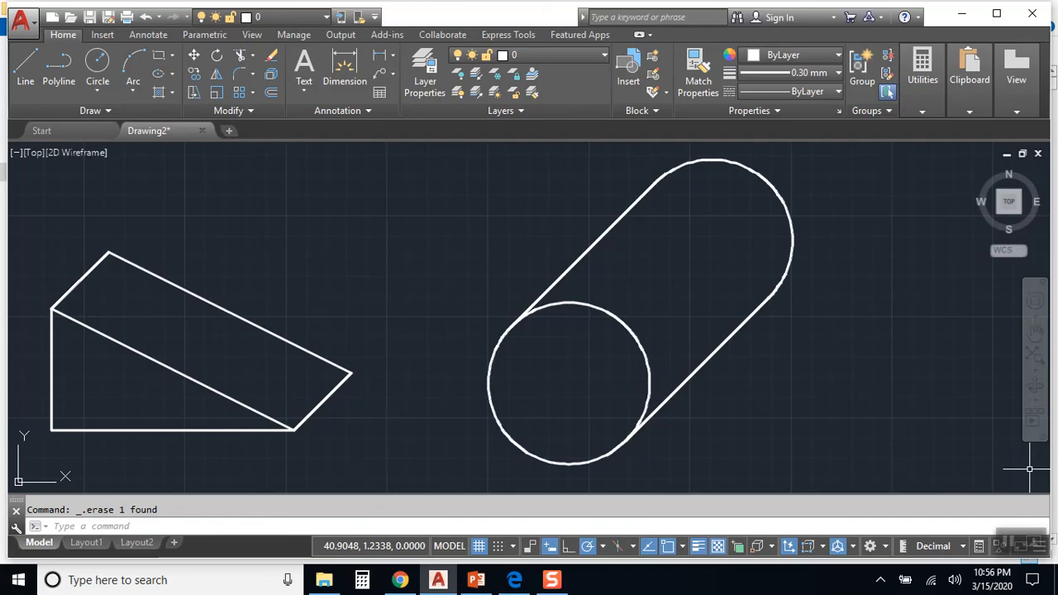
click(477, 579)
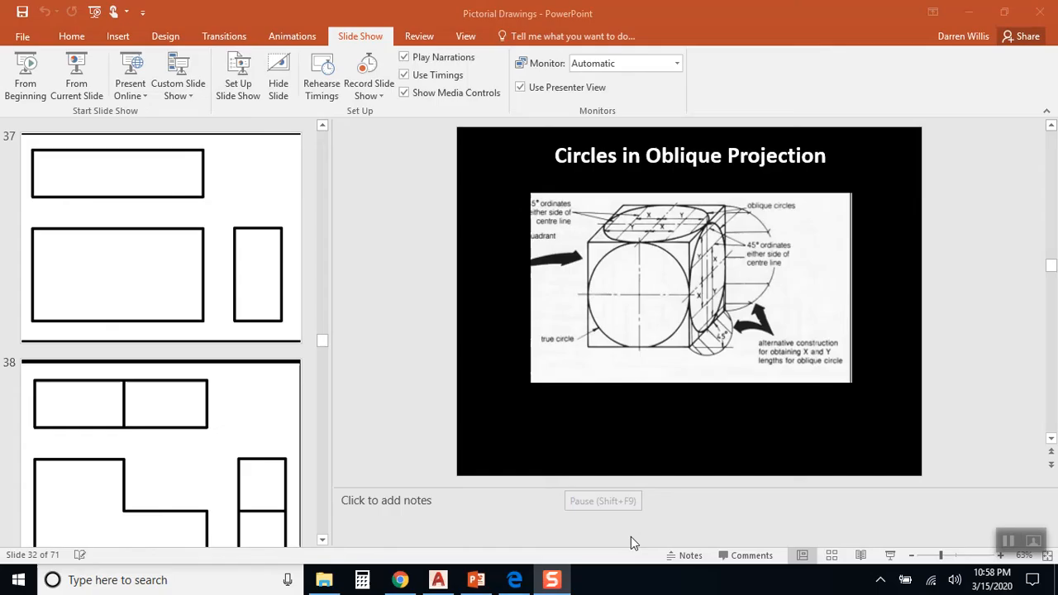
mouse_move(414, 367)
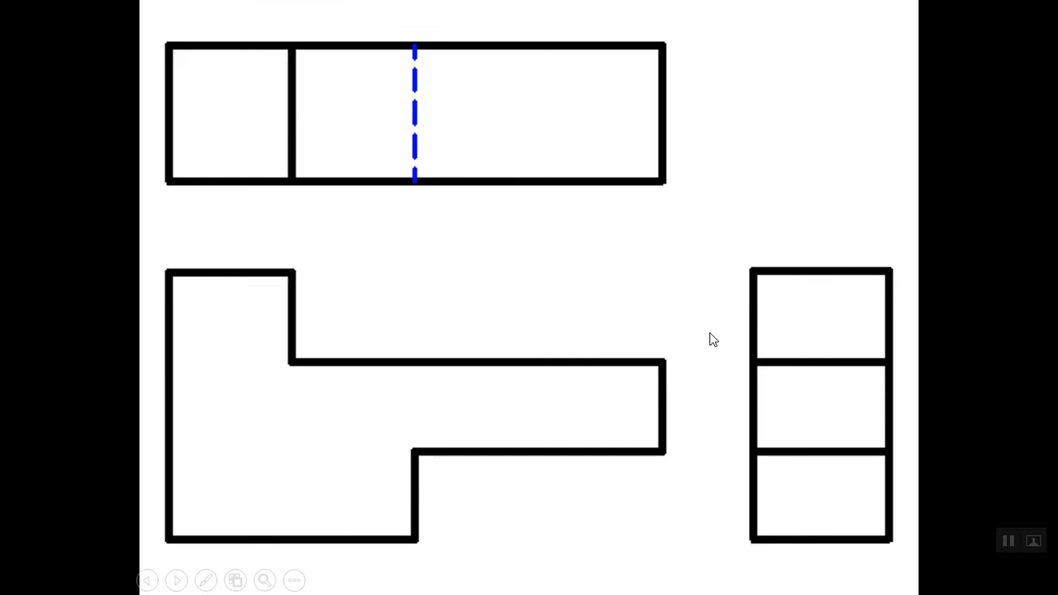
mouse_move(695, 456)
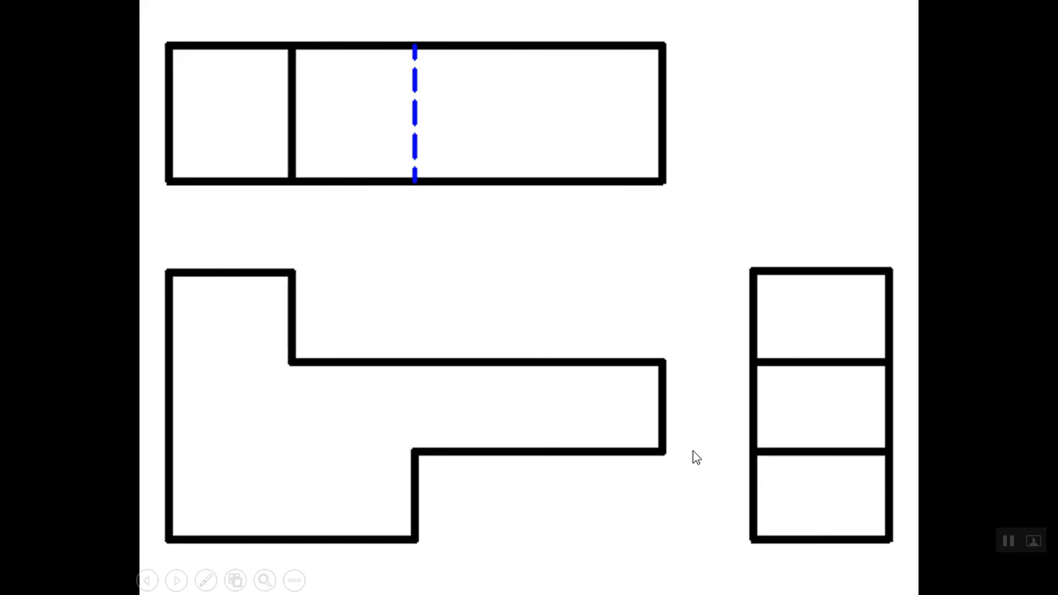